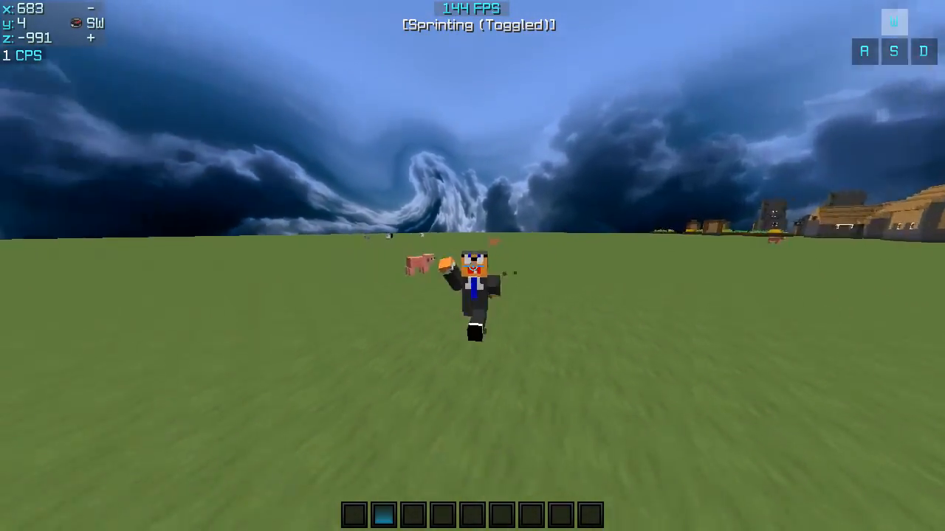
# - Set Max Framerate to Unlimited in Minecraft's Video Settings
pyautogui.press('w')
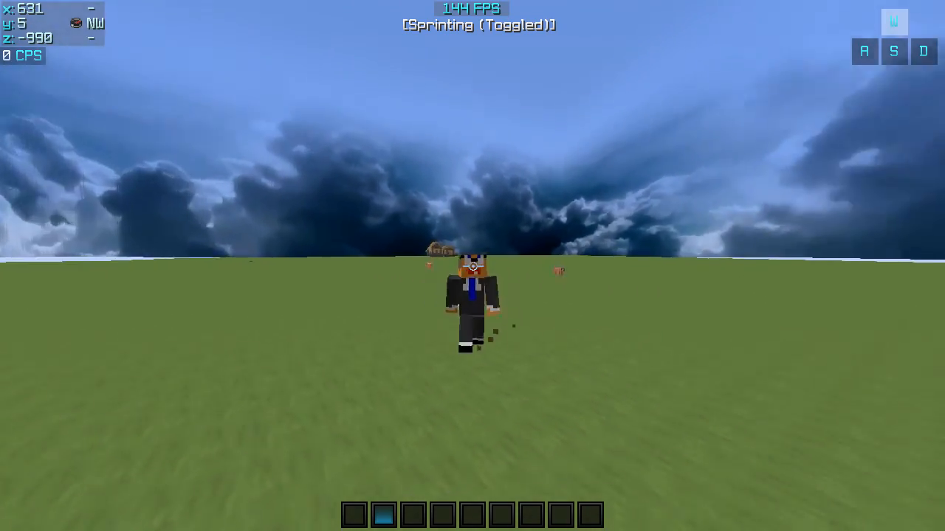
pyautogui.press('Escape')
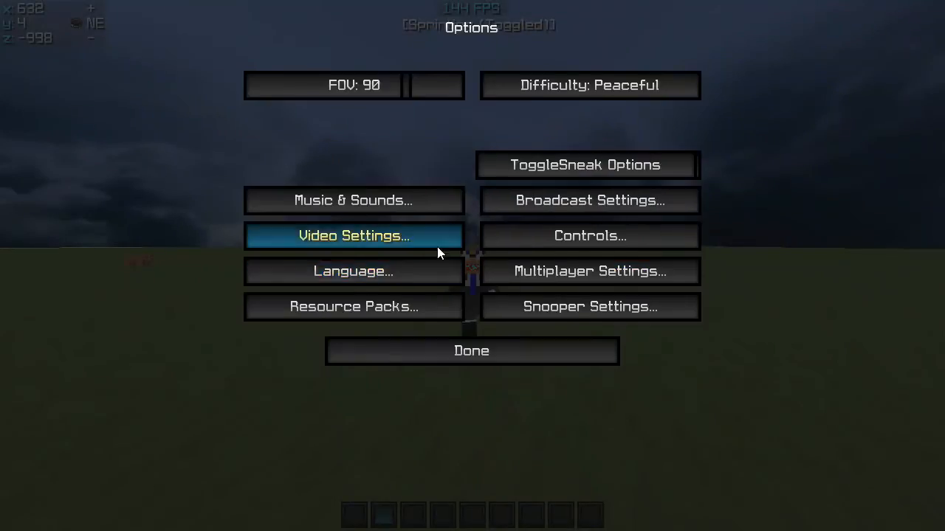
pyautogui.click(471, 350)
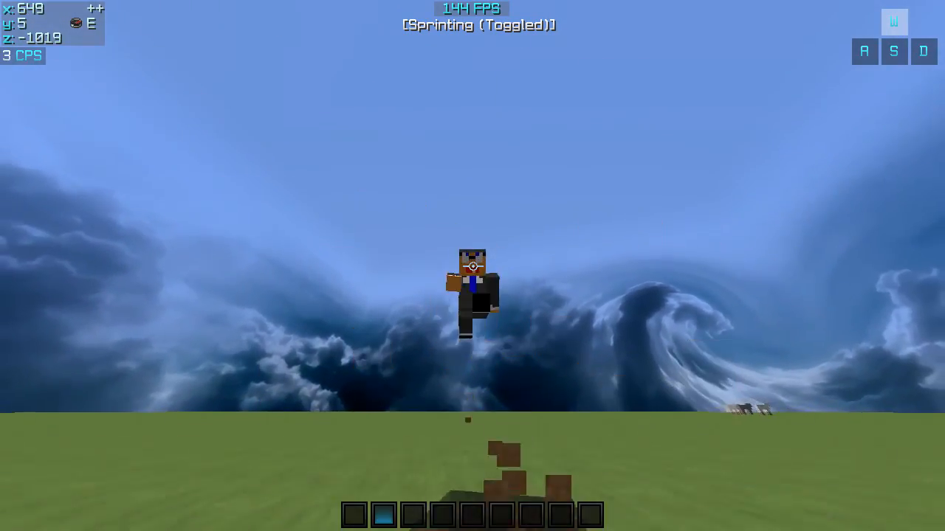
pyautogui.press('Escape')
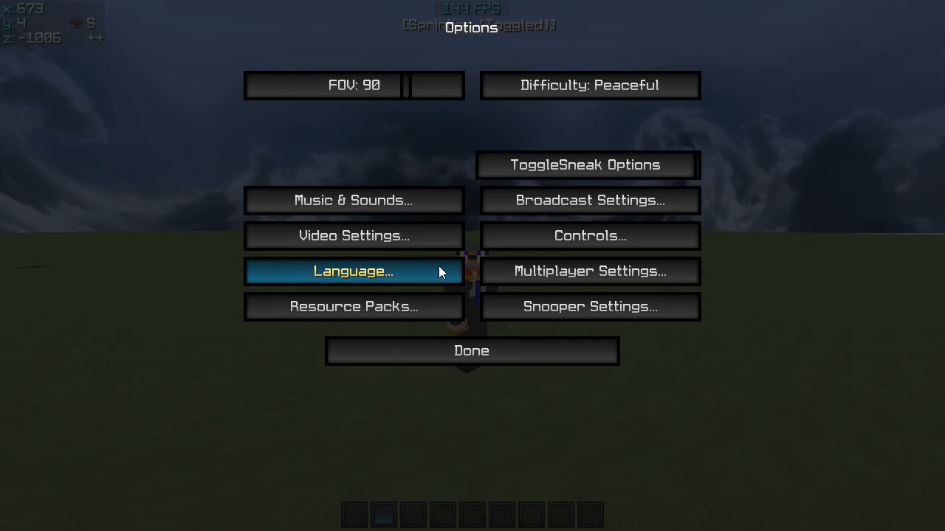
pyautogui.click(353, 235)
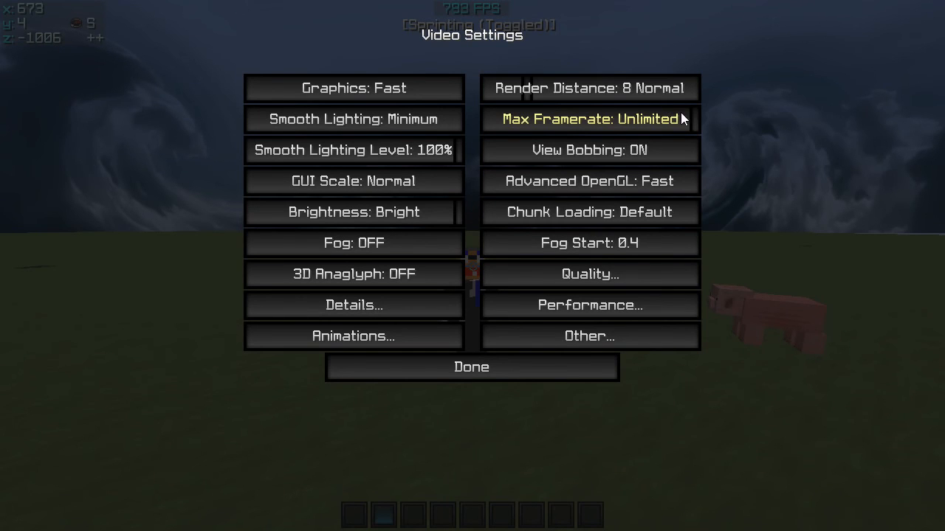
# - Close Video Settings and resume the world, now running around 360 FPS
pyautogui.click(471, 367)
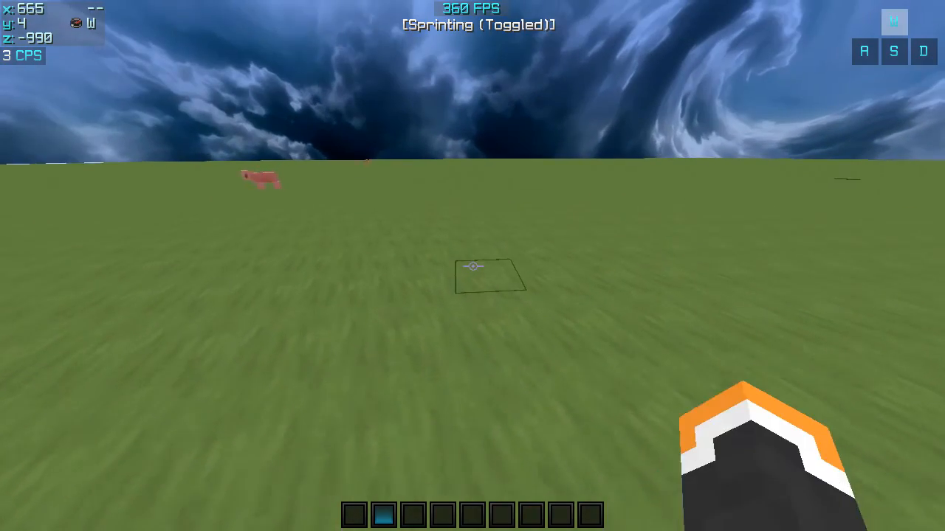
# - In Video Settings, set Render Distance to 2 Tiny and Smooth Lighting to OFF
pyautogui.press('Escape')
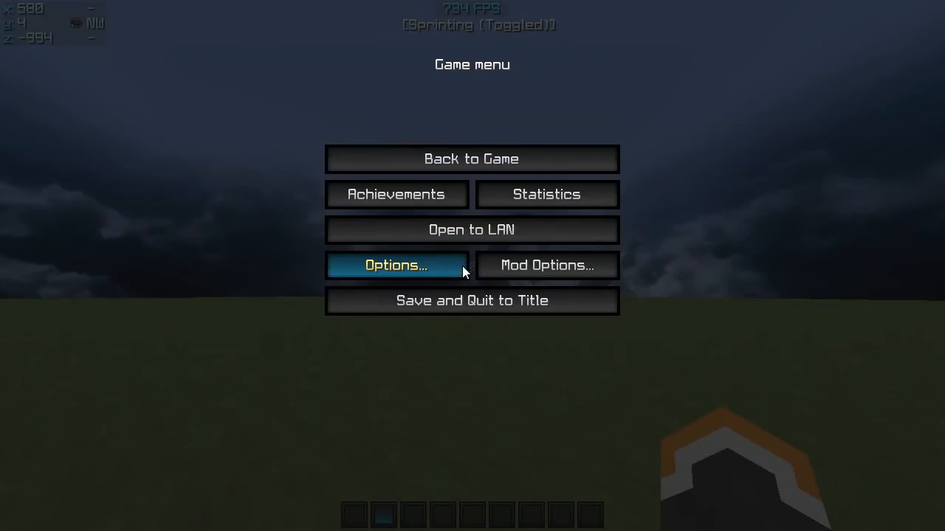
pyautogui.click(396, 266)
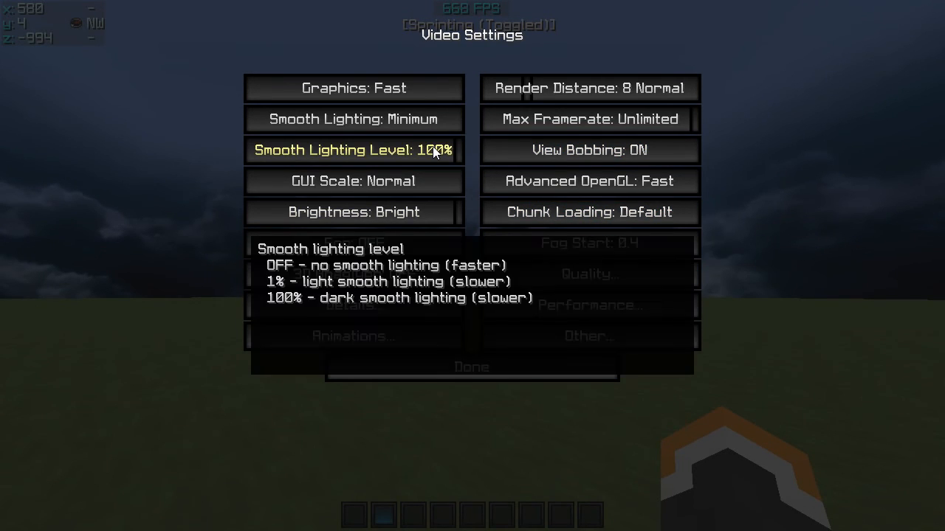
pyautogui.moveTo(796, 153)
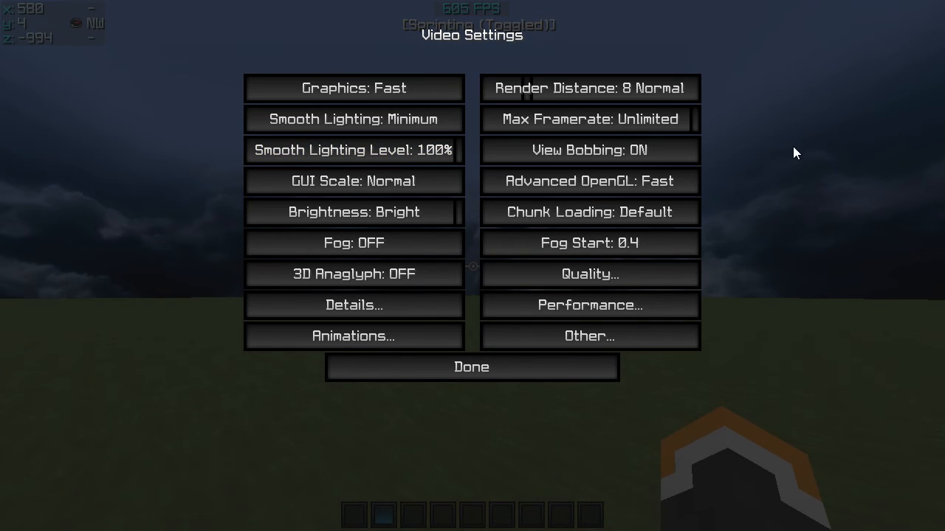
pyautogui.moveTo(495, 120)
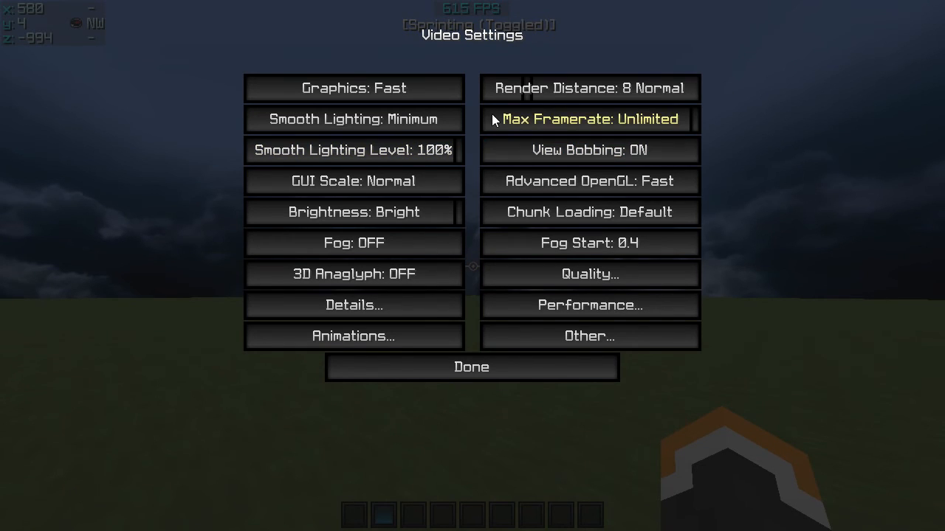
pyautogui.click(589, 88)
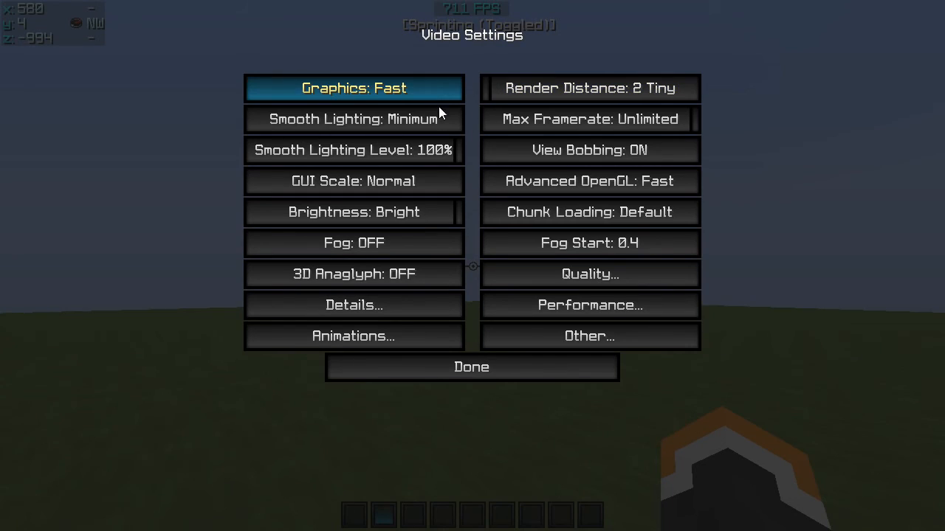
pyautogui.moveTo(435, 119)
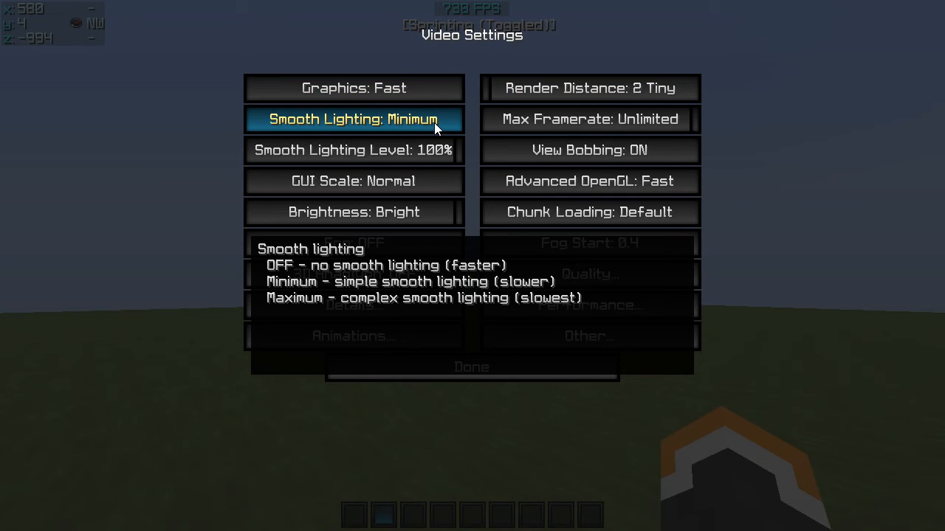
pyautogui.click(353, 119)
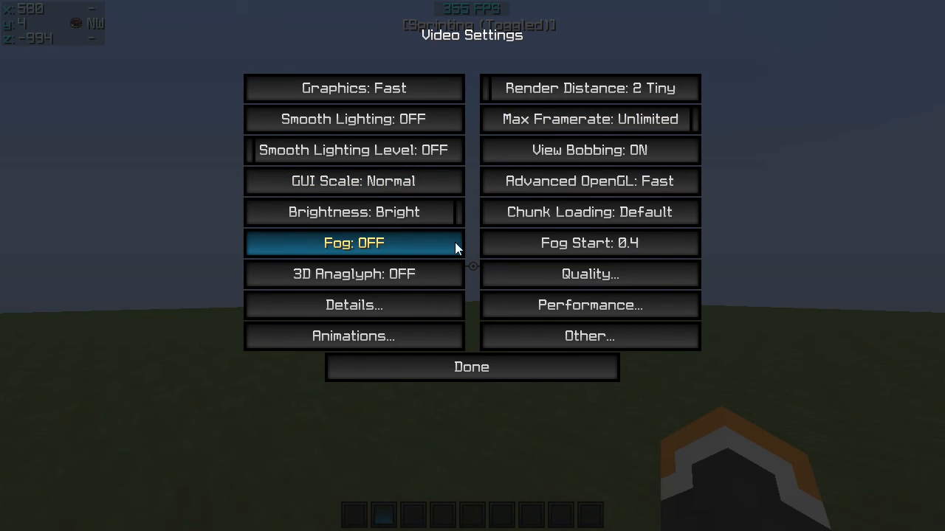
pyautogui.moveTo(354, 268)
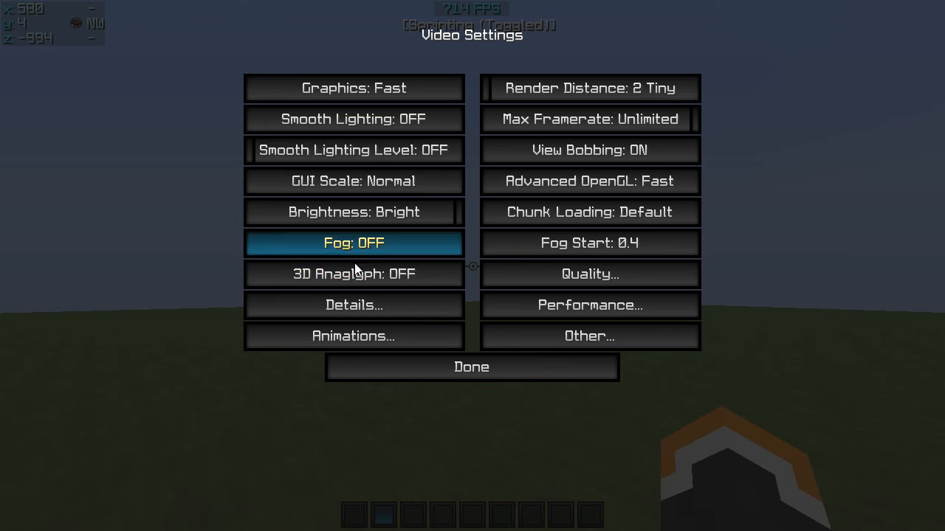
pyautogui.click(353, 305)
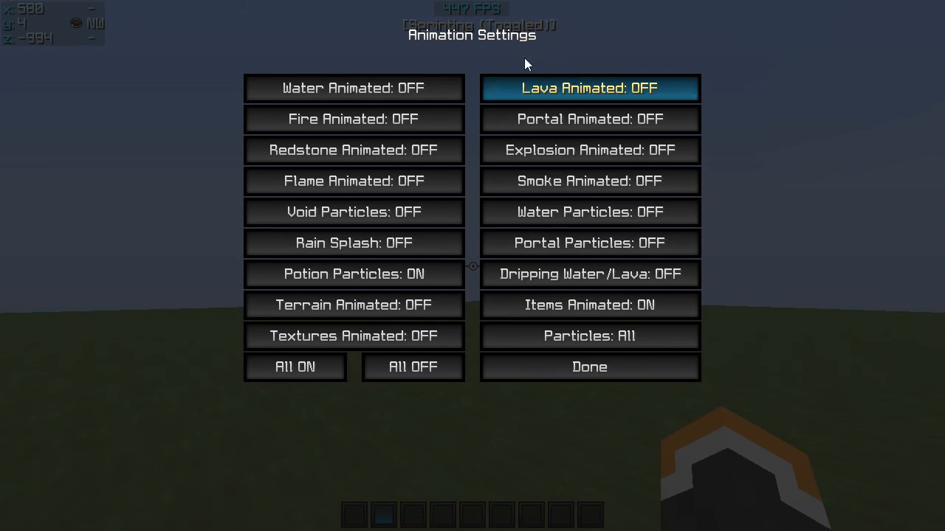
# - Close the Animation and Other settings screens and return to the world at about 790 FPS
pyautogui.click(589, 367)
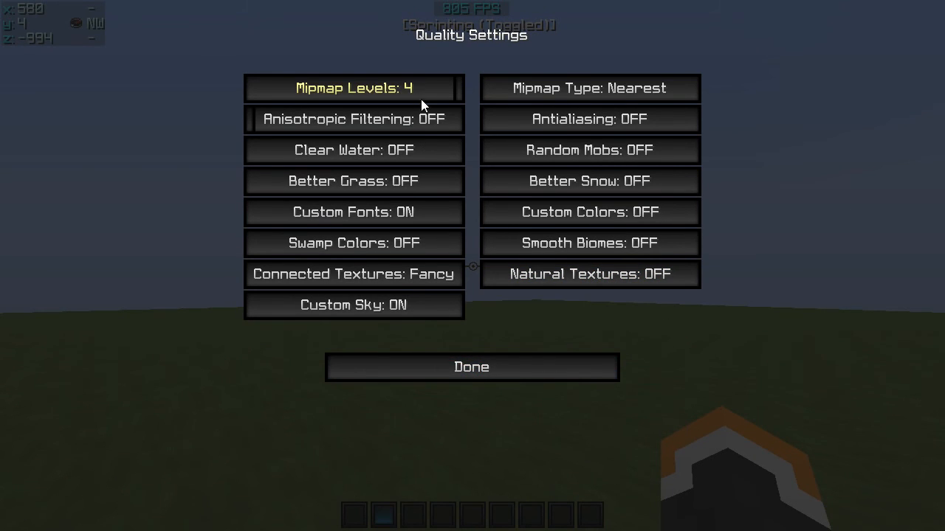
pyautogui.moveTo(568, 325)
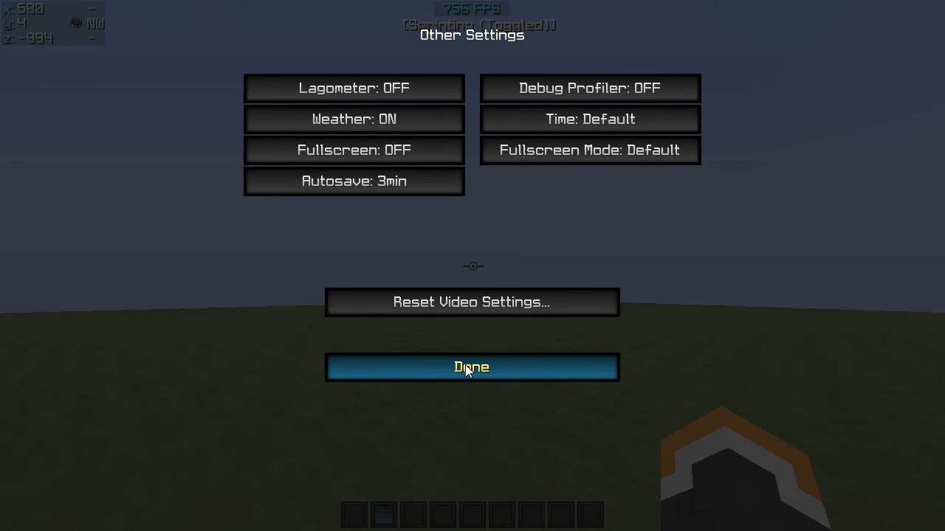
pyautogui.click(470, 367)
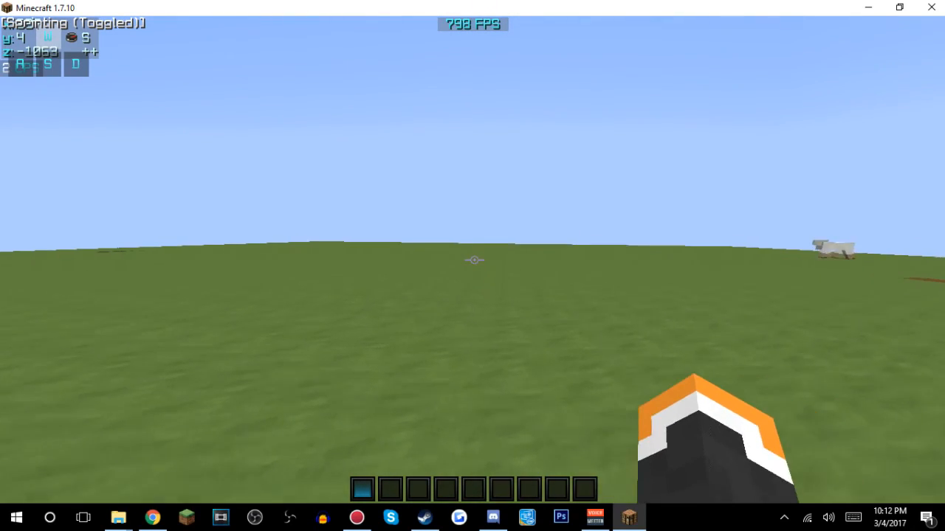
# - Leave the game, minimize the Action! recorder, and bring up the Minecraft Launcher
pyautogui.press('Escape')
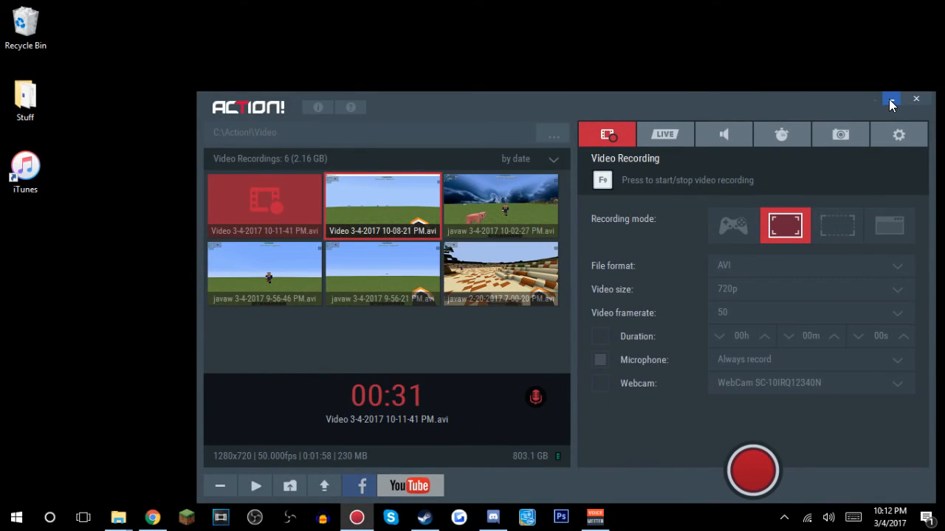
pyautogui.click(892, 99)
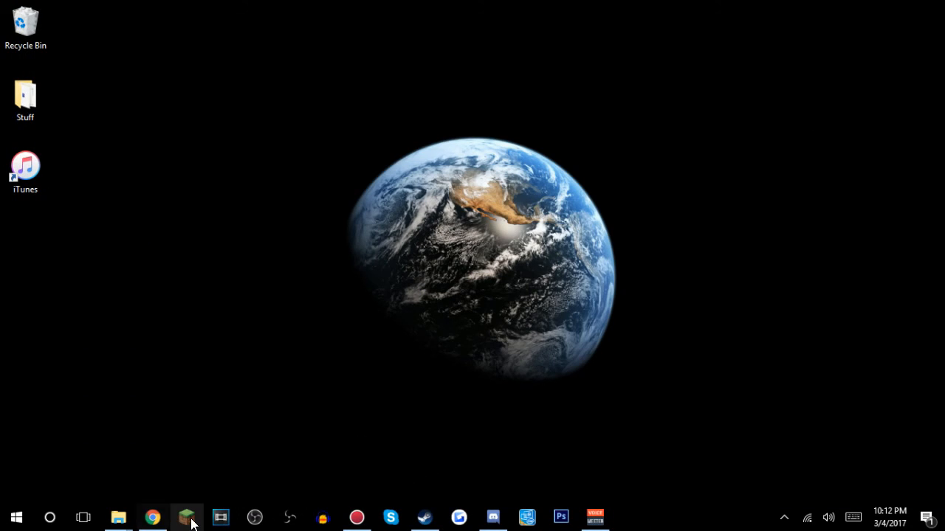
pyautogui.click(186, 517)
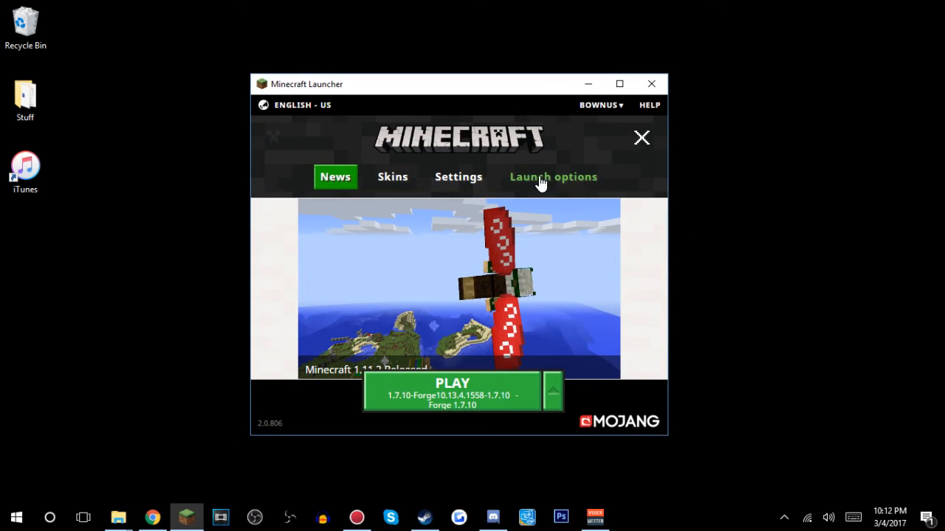
# - Enable a custom 1280x720 resolution on the Forge 1.7.10 launch profile
pyautogui.click(553, 177)
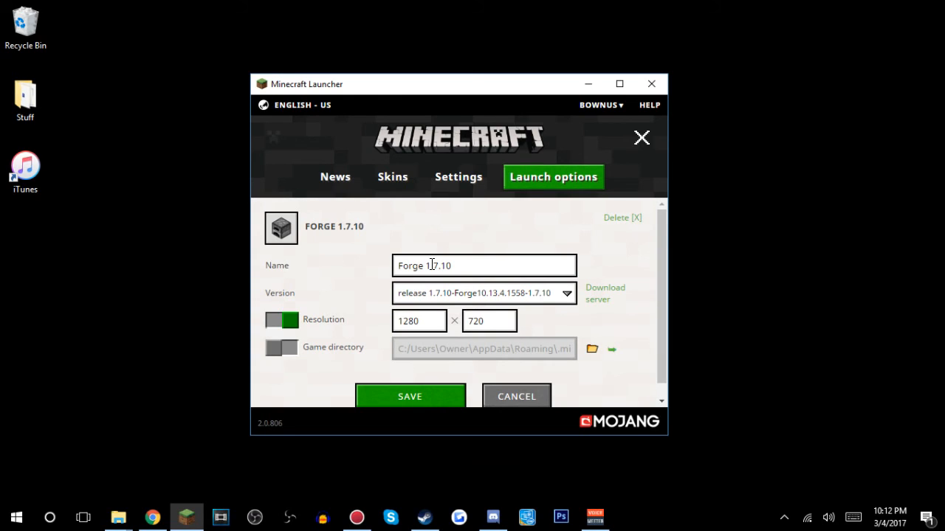
pyautogui.moveTo(498, 243)
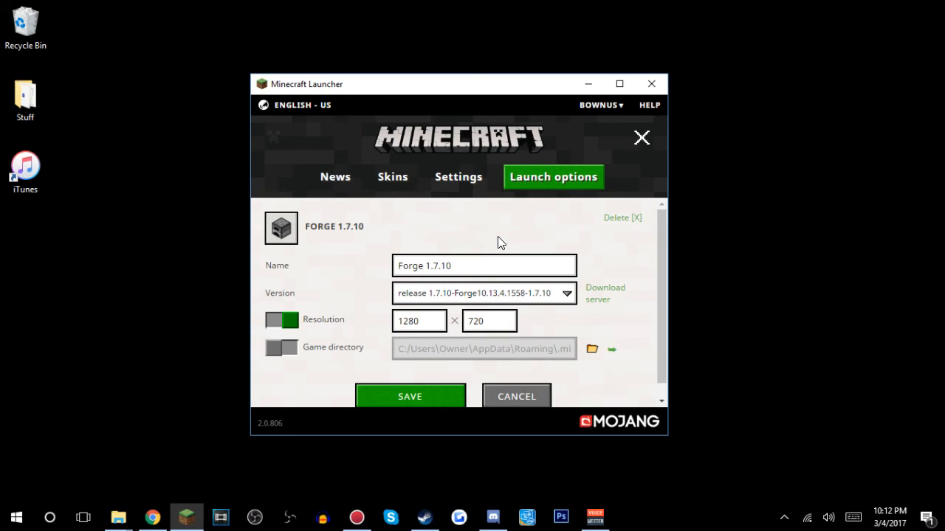
pyautogui.moveTo(508, 246)
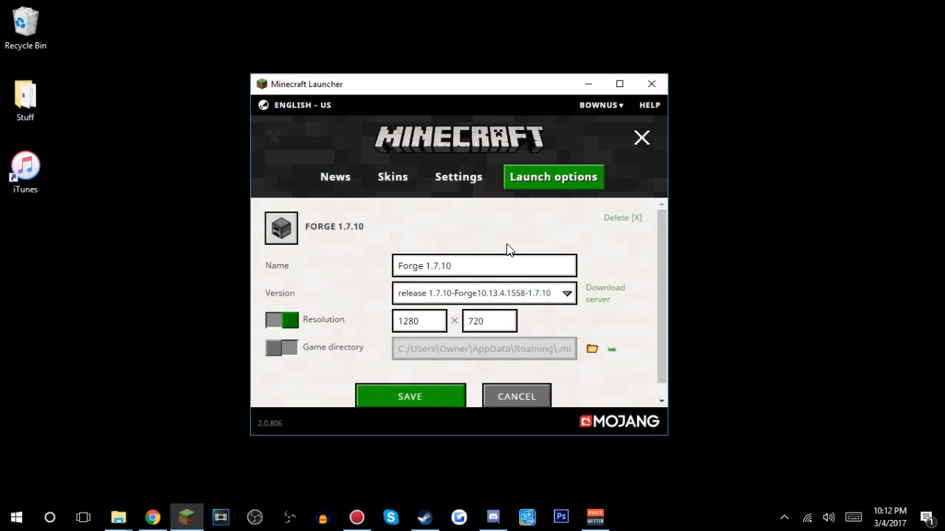
pyautogui.moveTo(299, 284)
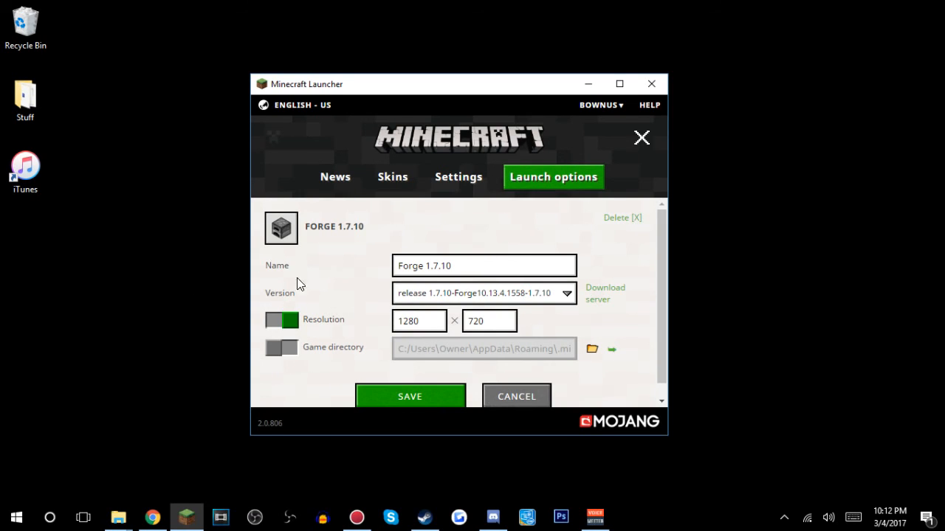
pyautogui.moveTo(276, 324)
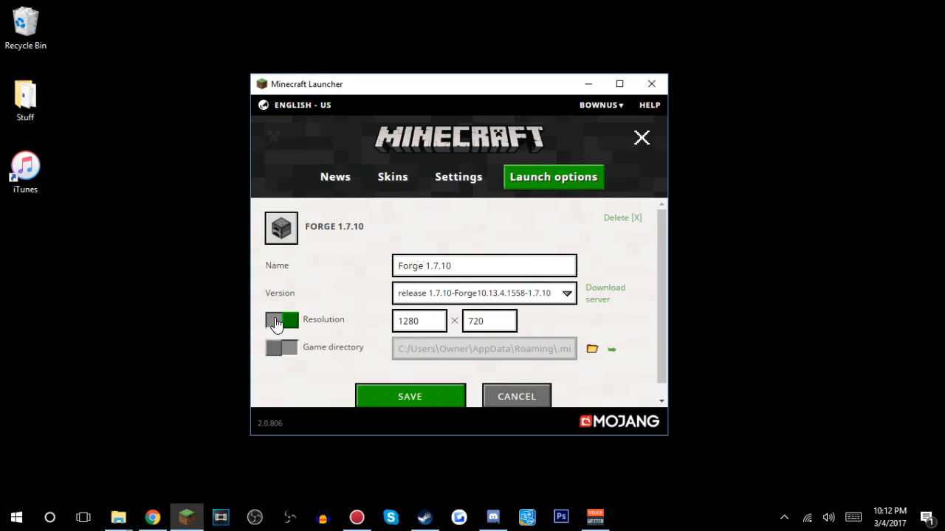
pyautogui.click(281, 320)
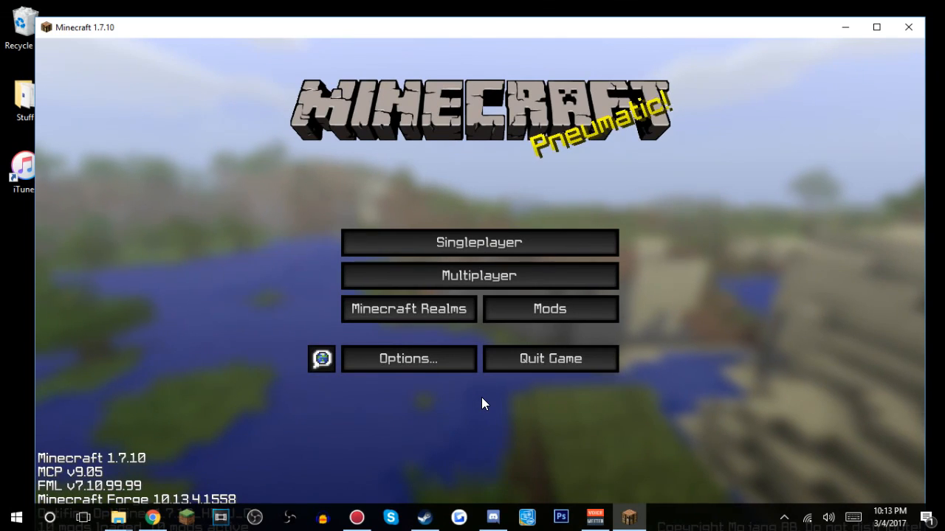
pyautogui.moveTo(877, 27)
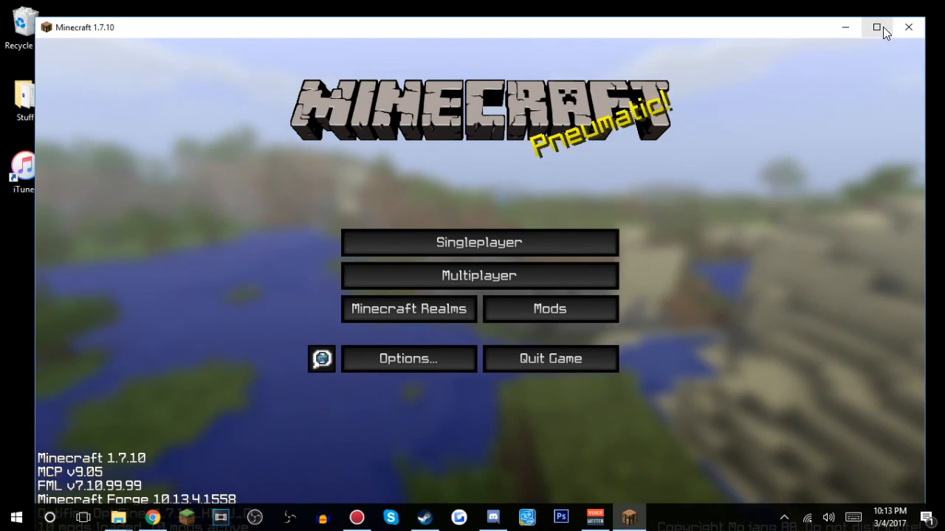
# - Maximize the Minecraft window and start a singleplayer world
pyautogui.click(479, 242)
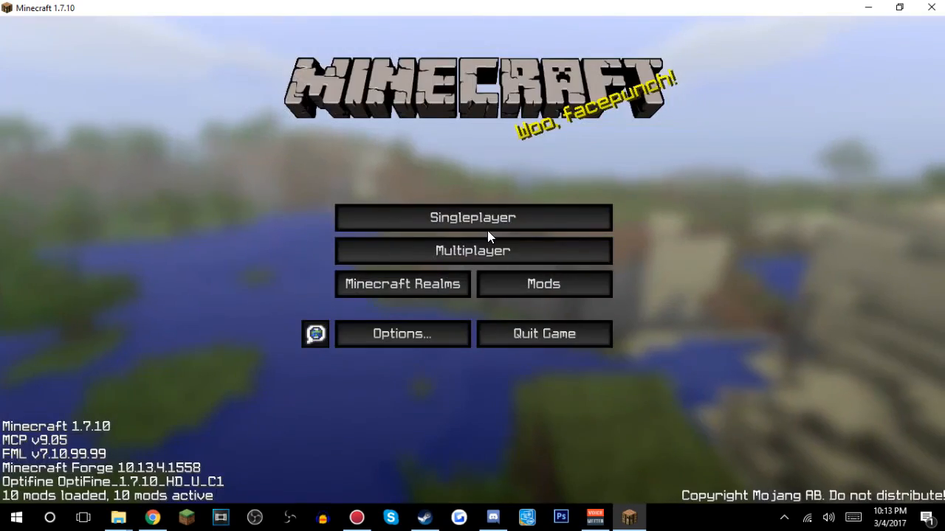
pyautogui.click(471, 216)
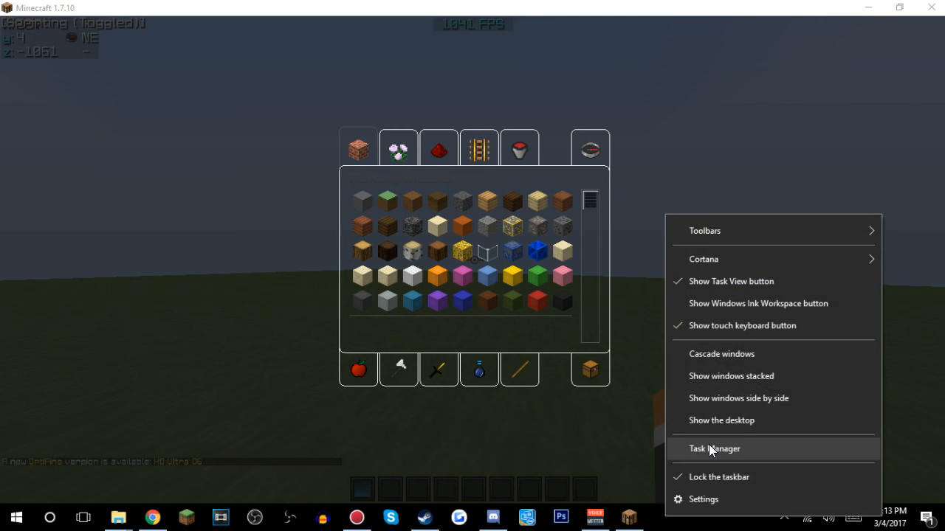
# - In Task Manager, set the javaw.exe process priority to High
pyautogui.click(713, 448)
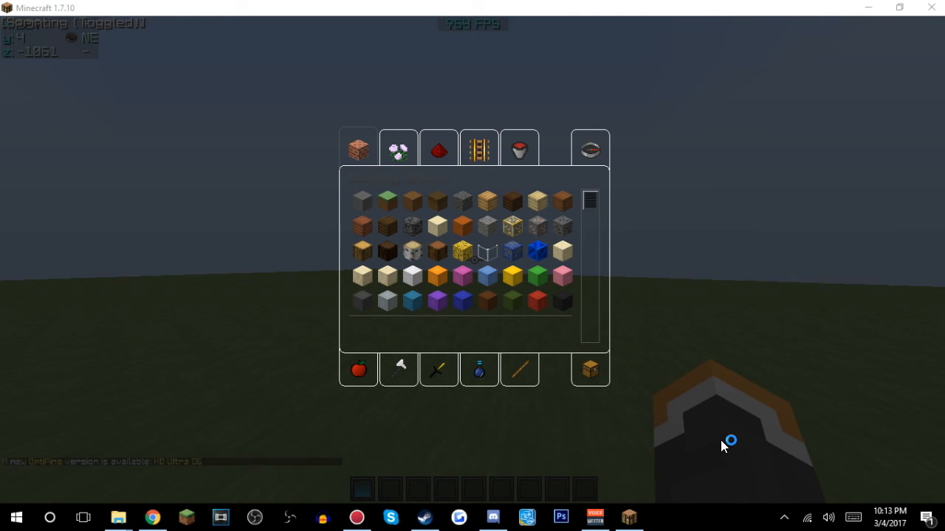
pyautogui.moveTo(661, 352)
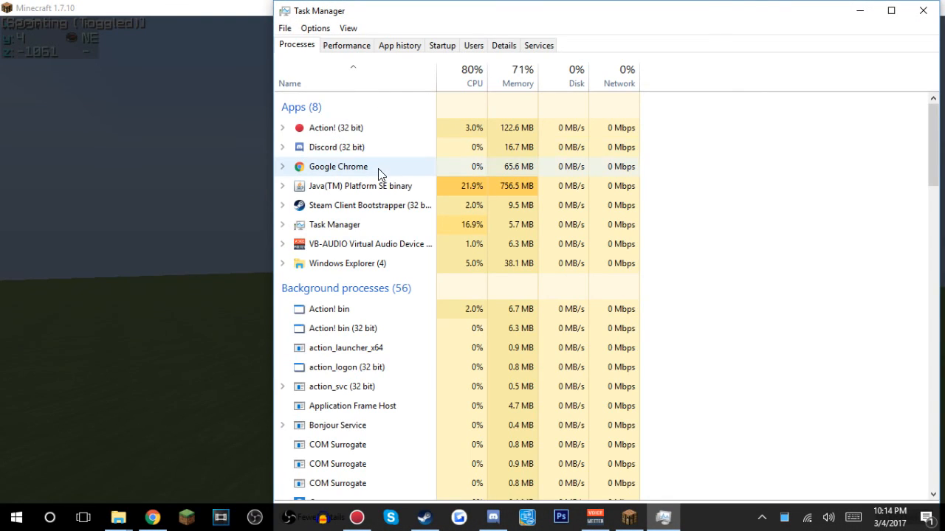
pyautogui.rightClick(360, 185)
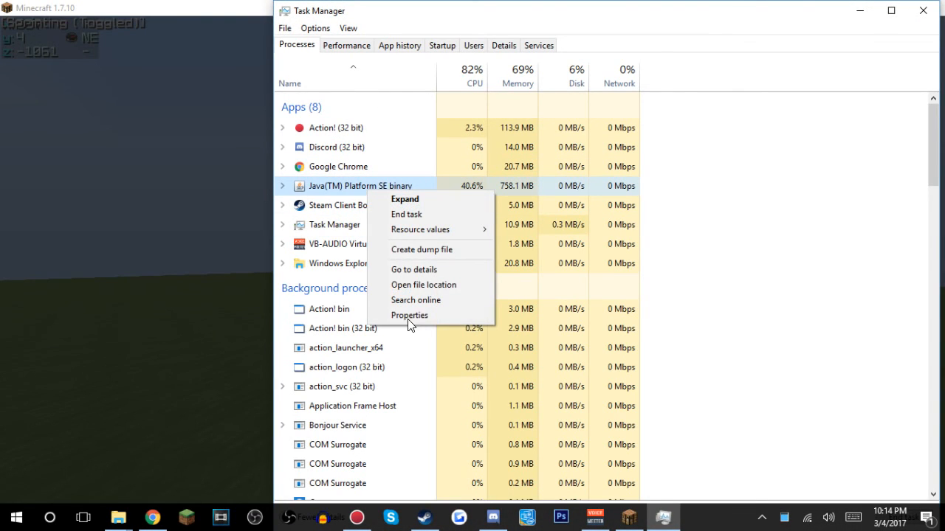
pyautogui.click(414, 268)
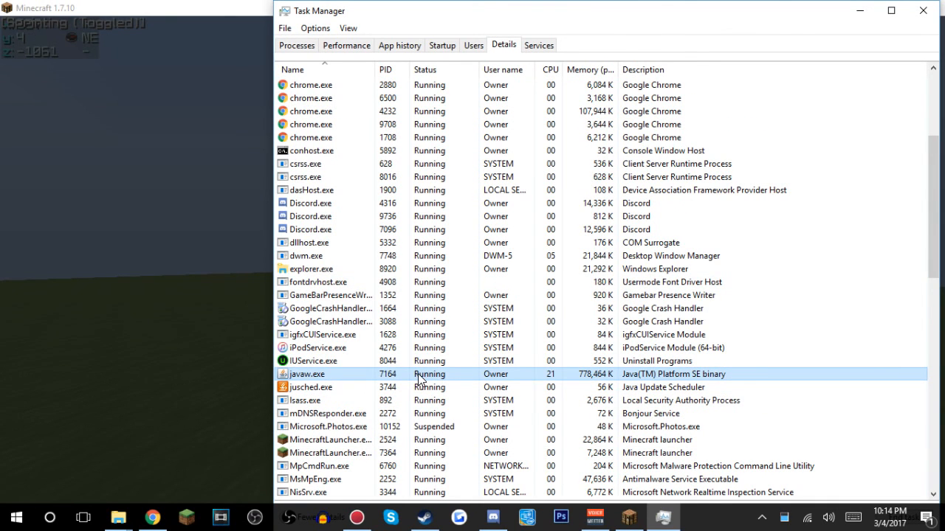
pyautogui.rightClick(417, 374)
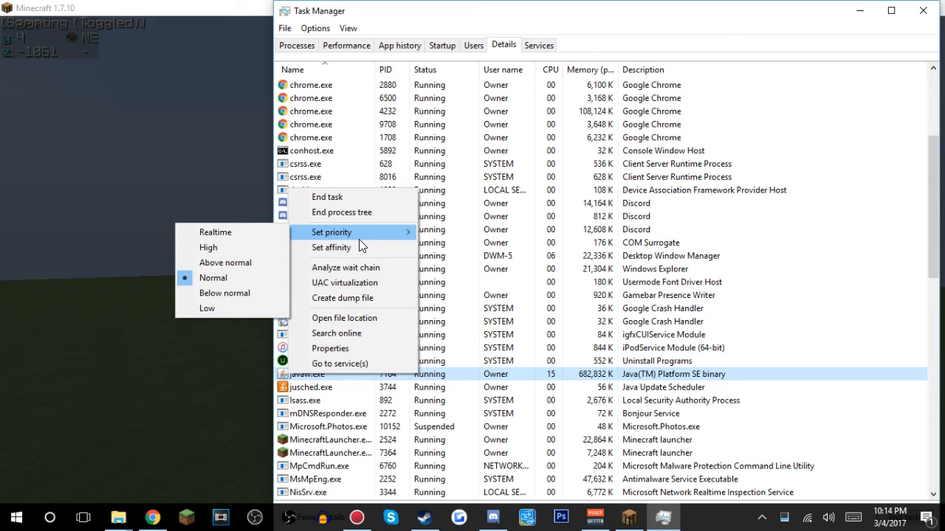
pyautogui.click(215, 247)
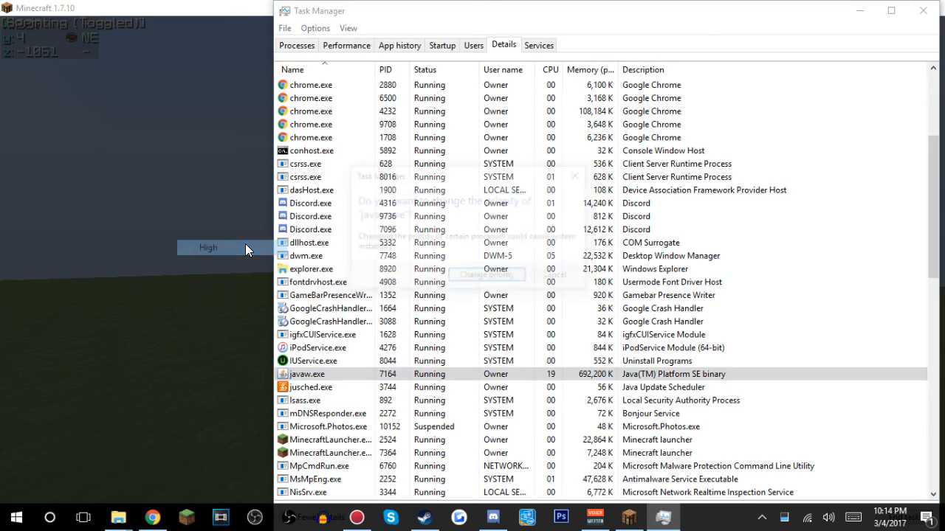